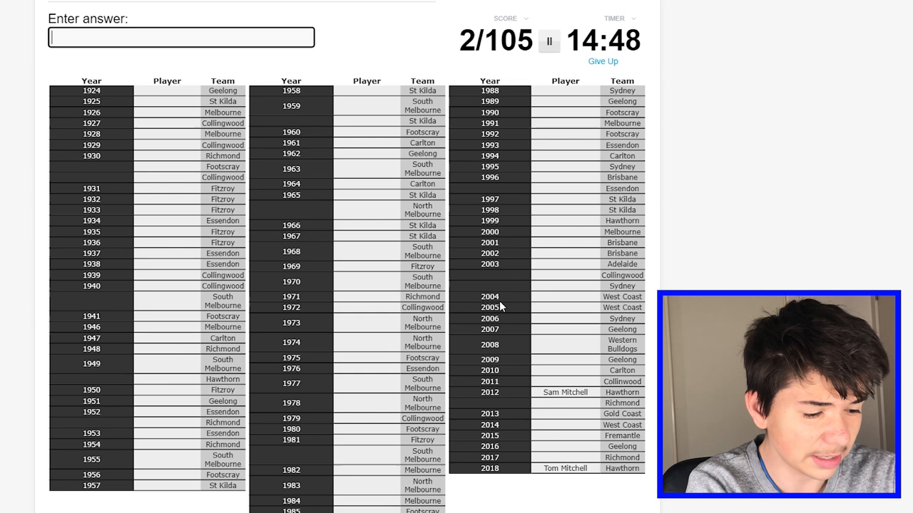
# Enter recent winners Dangerfield, Matt Priddis, Gary Ablett Jnr, Dane Swan and Chris Judd.
pyautogui.write('dangerfoe')
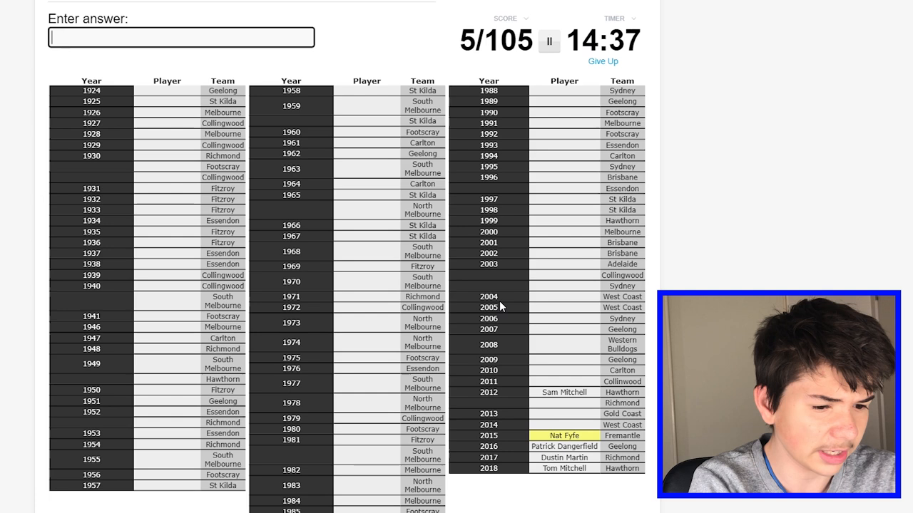
pyautogui.write('Matt Priddis')
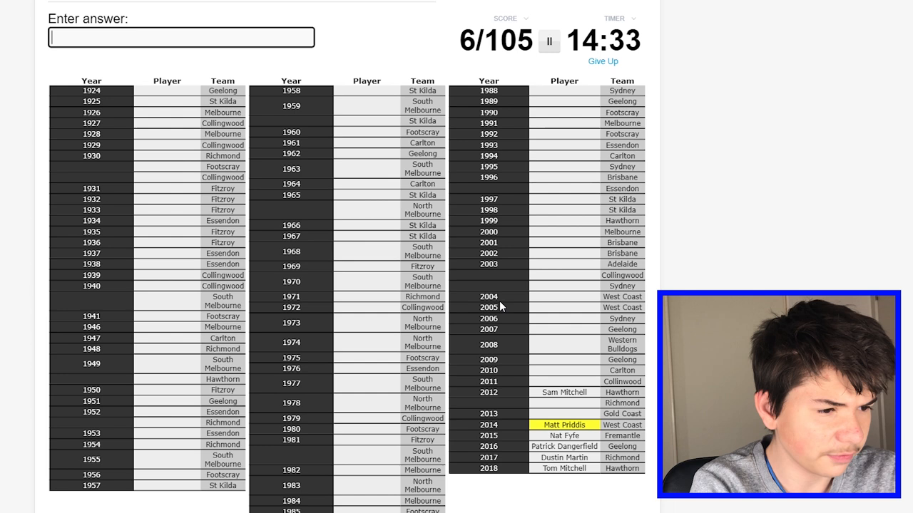
pyautogui.write('Gary Ablett Jnr')
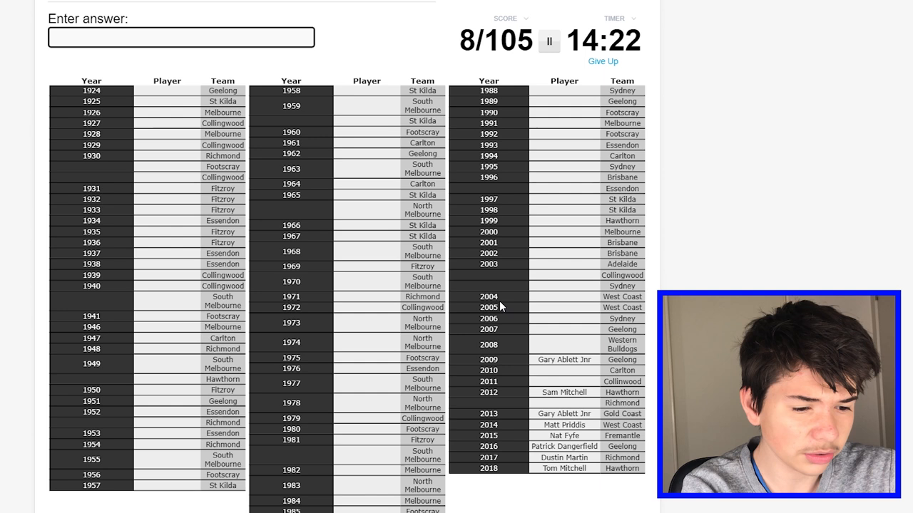
pyautogui.write('Dane Swan')
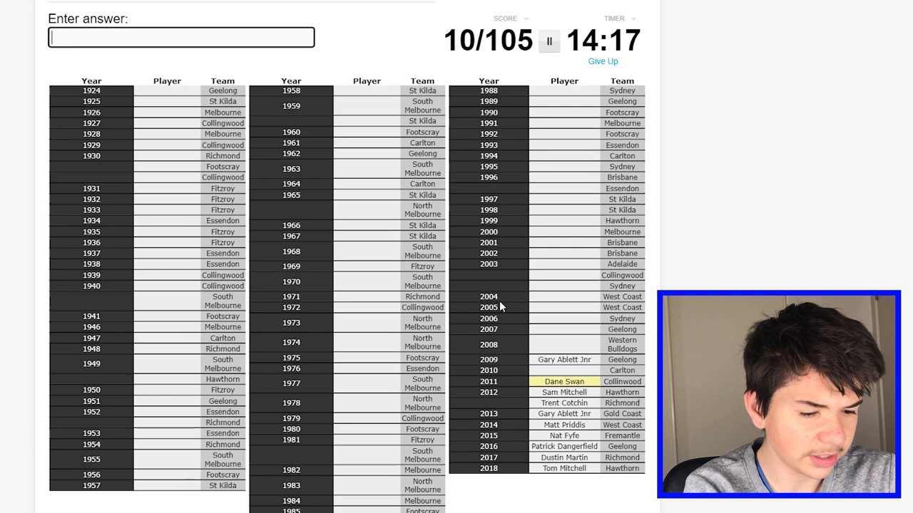
pyautogui.write('Chris Judd')
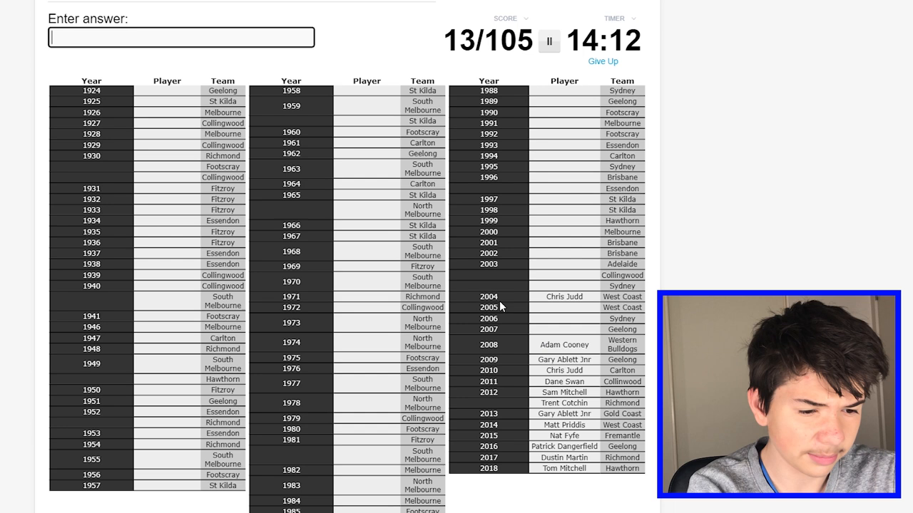
# Enter 2000s winners Goodes, Buckley, Akermanis and Shane Woewodin, reaching 22/105.
pyautogui.write('good')
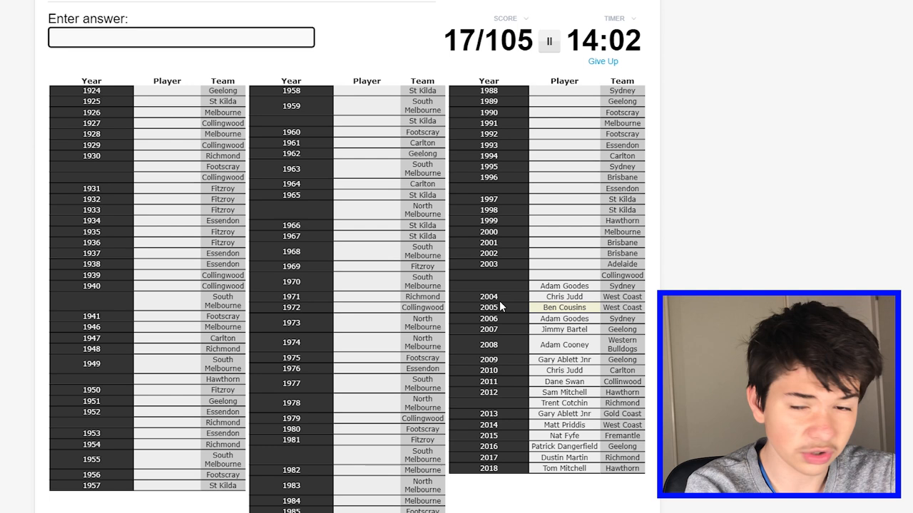
pyautogui.write('buckl')
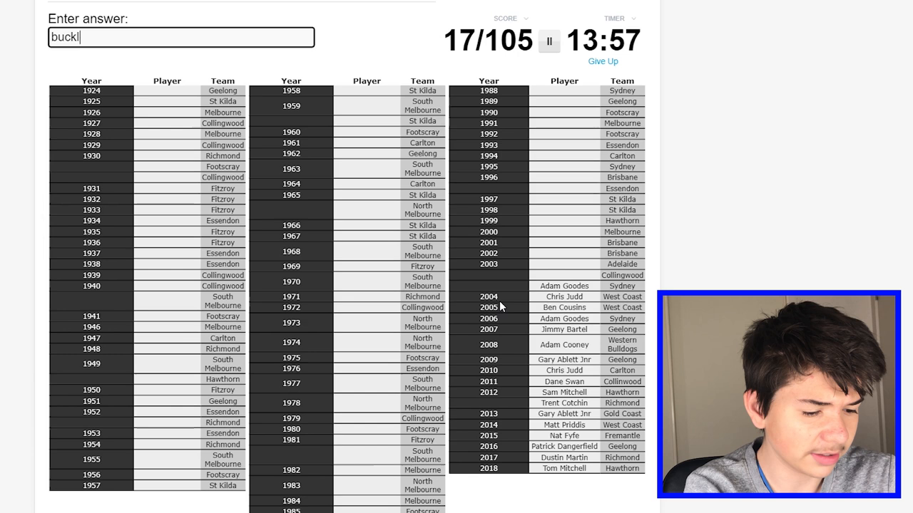
pyautogui.write('buckley')
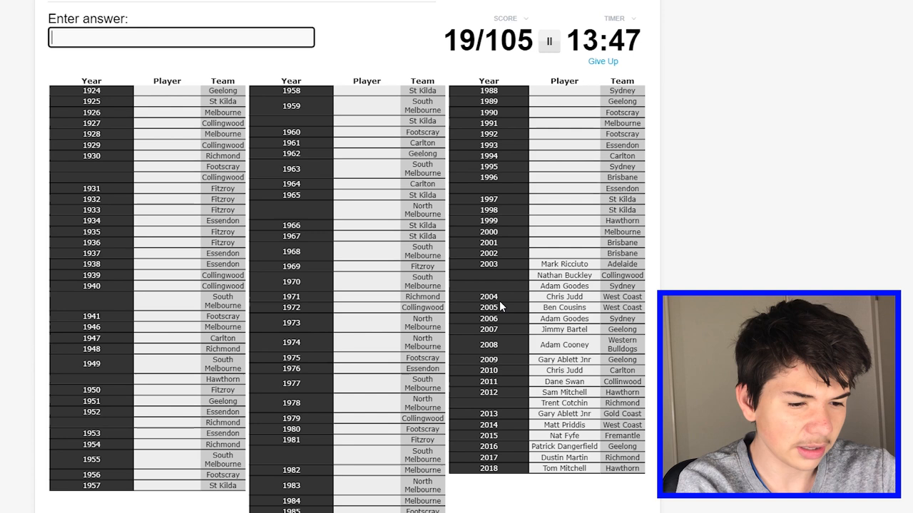
pyautogui.write('aker')
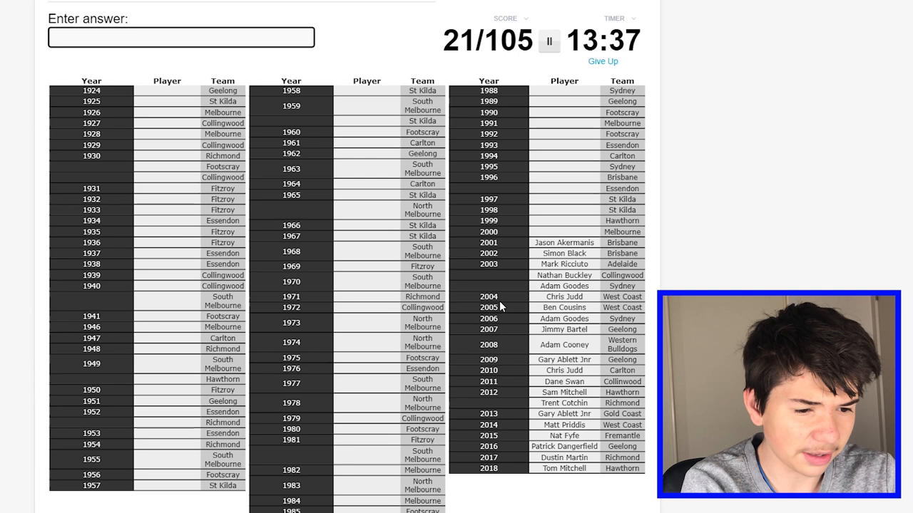
pyautogui.write('Shane Woewodin')
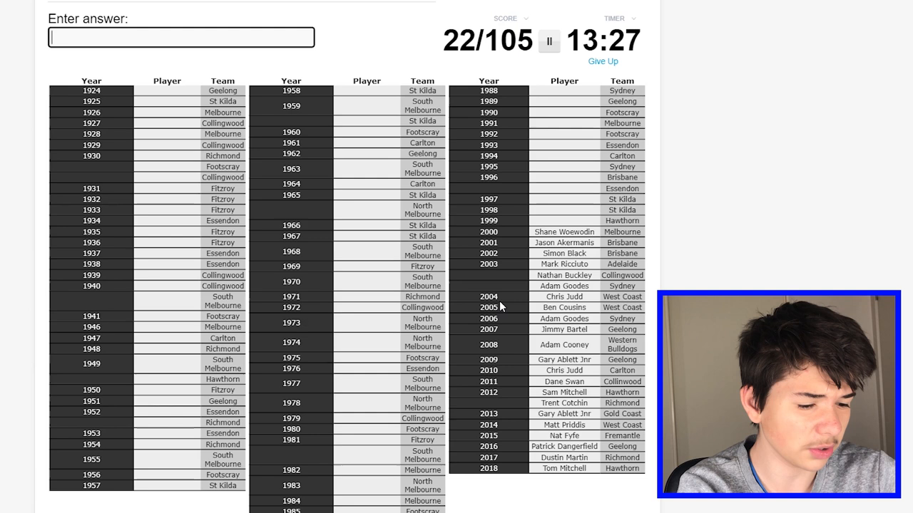
# Enter 1990s winners Shane Crawford, Michael Voss, Greg Williams, Kelly, Wanganeen and Liberatore.
pyautogui.write('Shane Crawford')
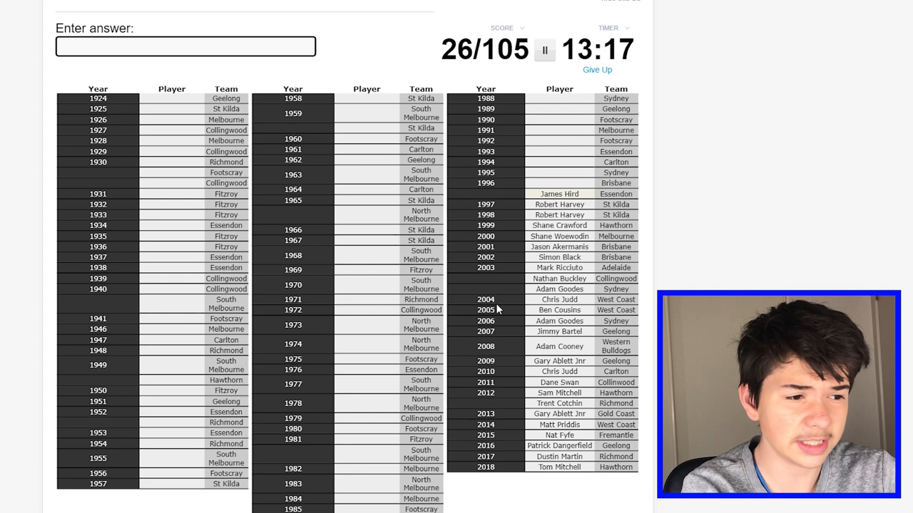
pyautogui.write('Michael Voss')
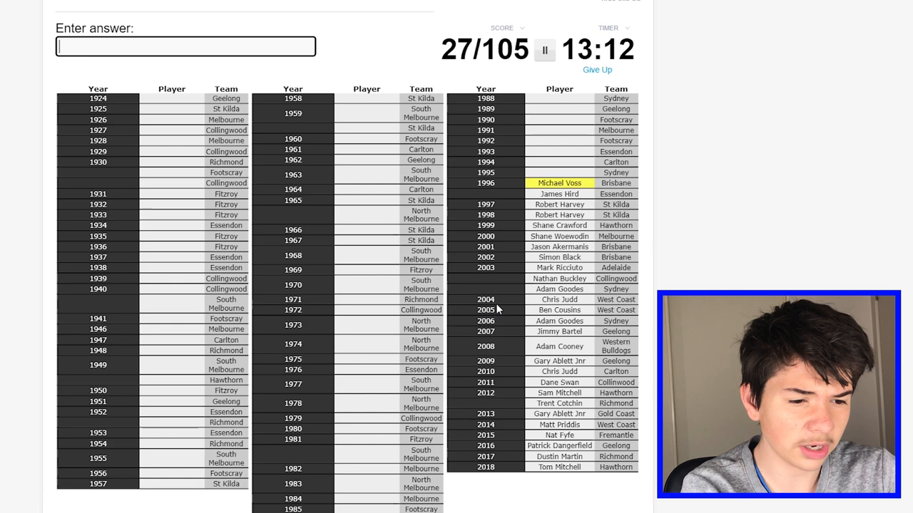
pyautogui.write('Greg Williams')
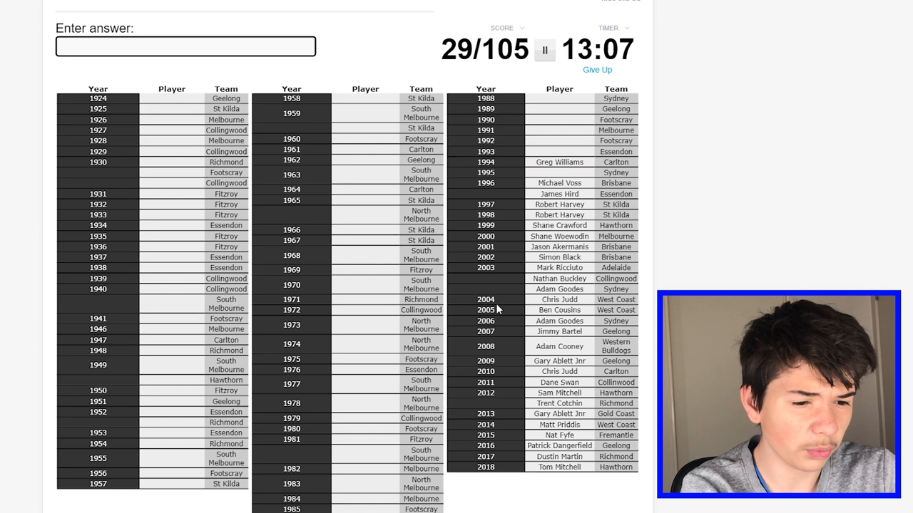
pyautogui.write('kell')
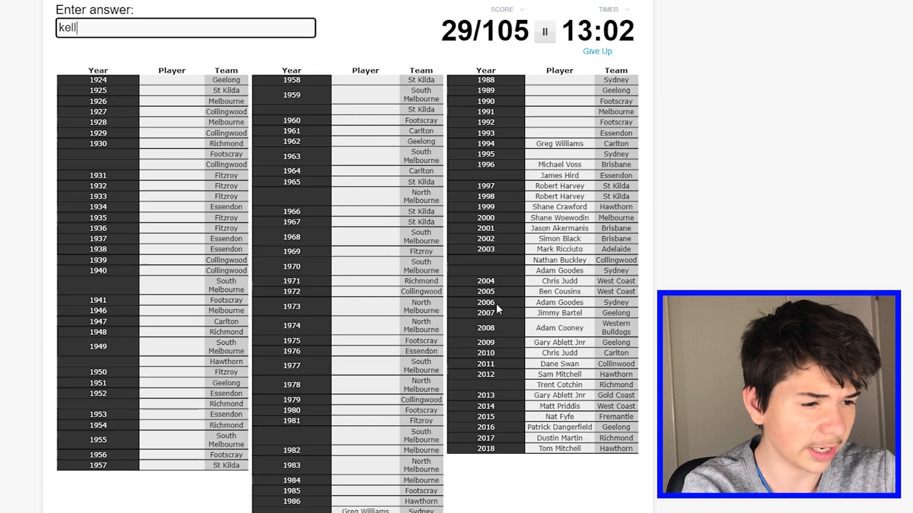
pyautogui.write('wn')
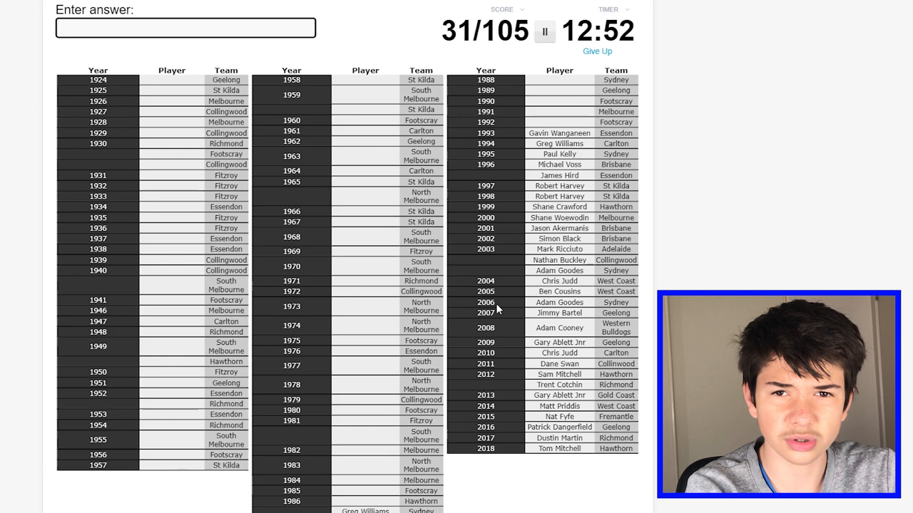
pyautogui.write('liberato')
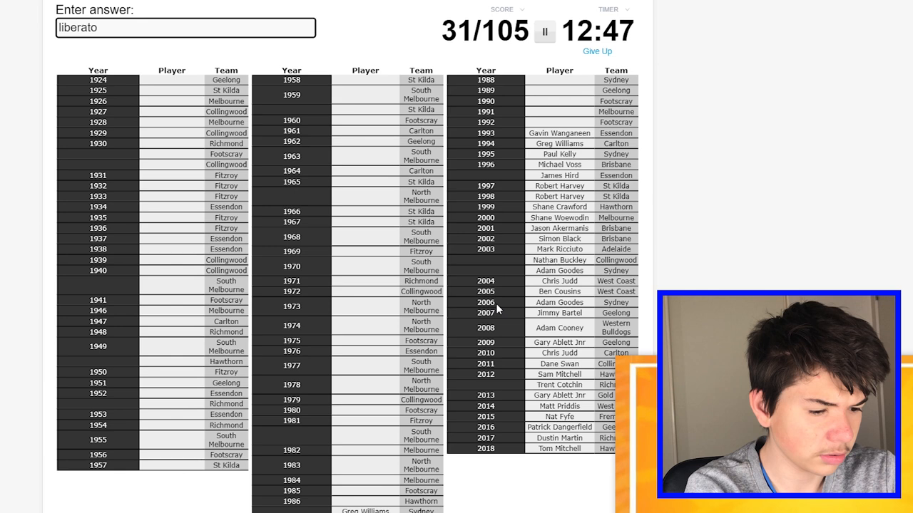
pyautogui.write('liberato')
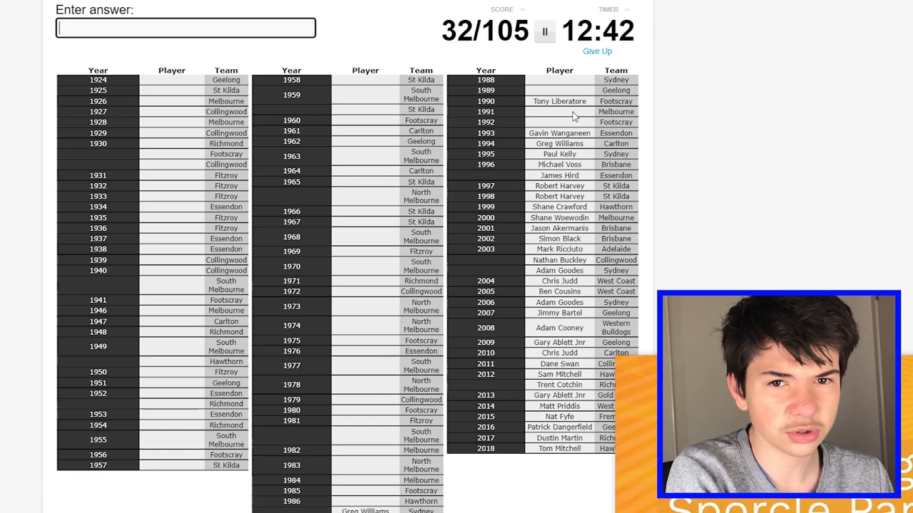
# Enter late-1980s winners Stynes, Paul Couch and Gerard Healy, and start Lockett, reaching 36/105.
pyautogui.write('styne')
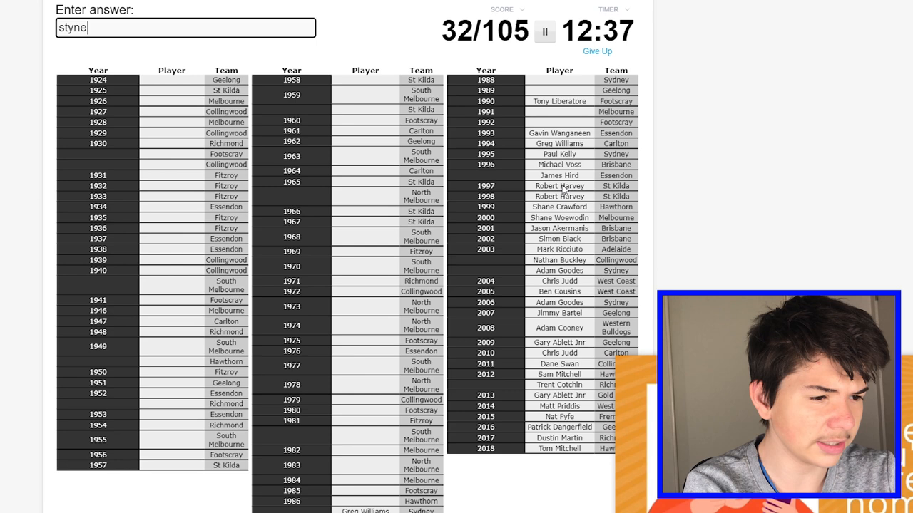
pyautogui.press('Enter')
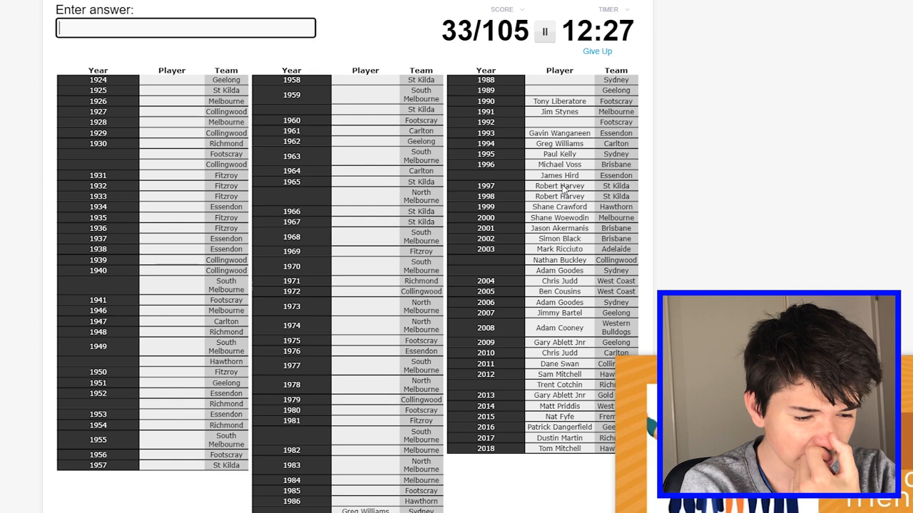
pyautogui.write('Paul Couch')
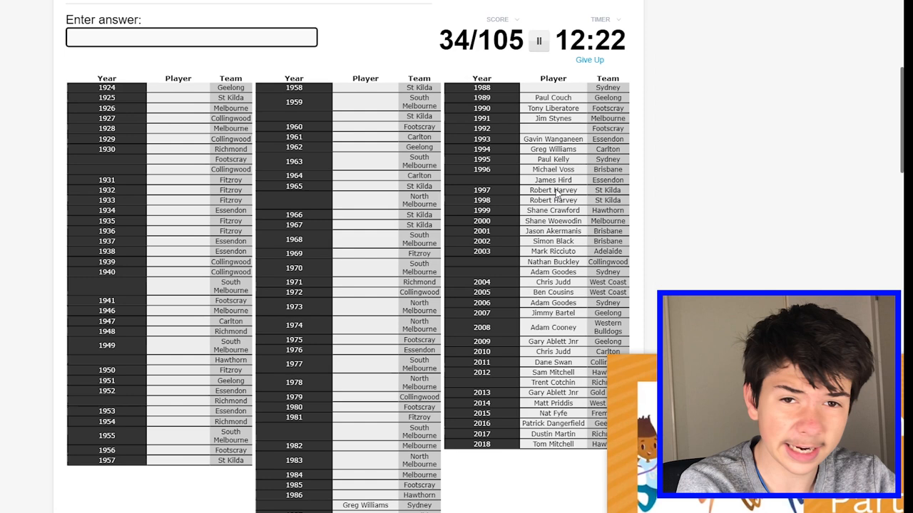
pyautogui.write('Gerard Healy')
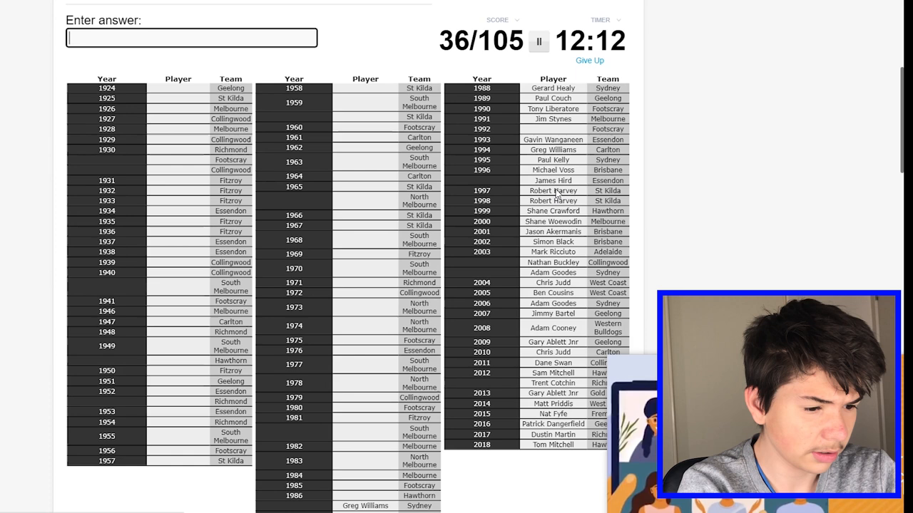
pyautogui.write('locke')
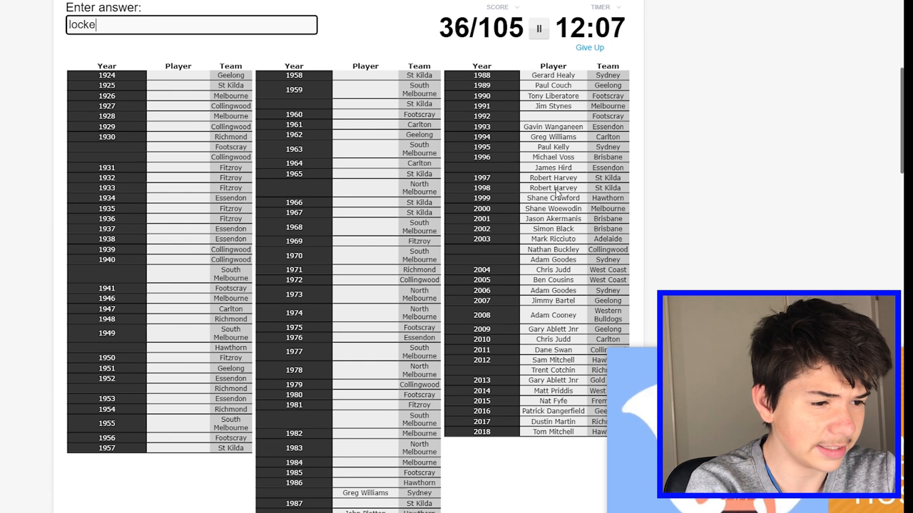
# Enter Tony Lockett and Robert DiPierdomenico for 1986–87, reaching 38/105.
pyautogui.write('locket')
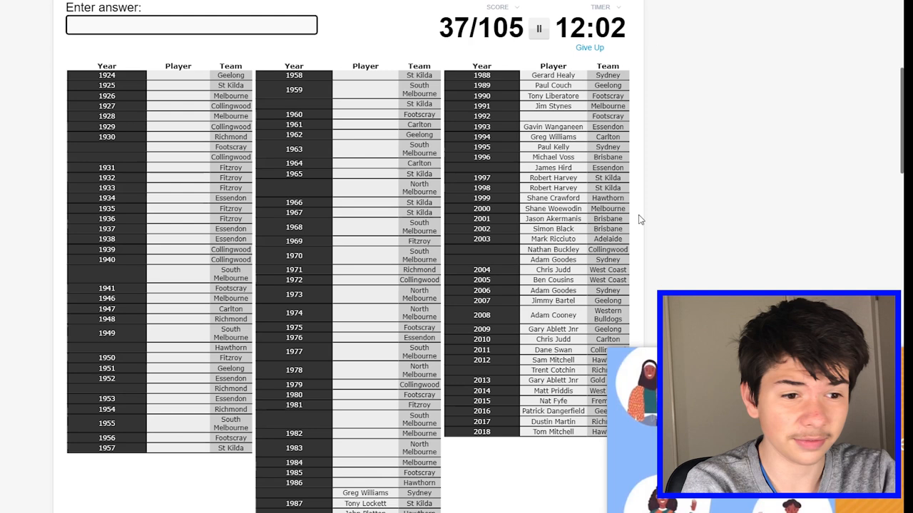
pyautogui.moveTo(391, 488)
pyautogui.write('diper')
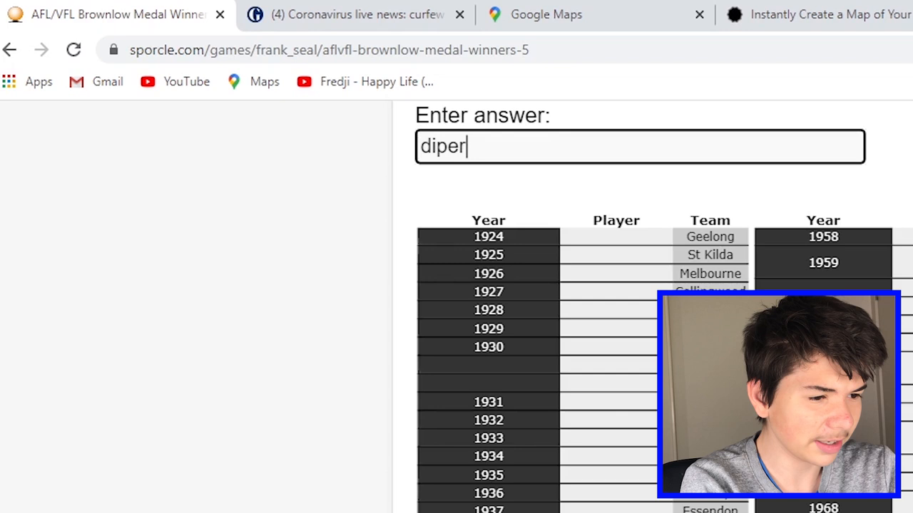
pyautogui.write('domenico')
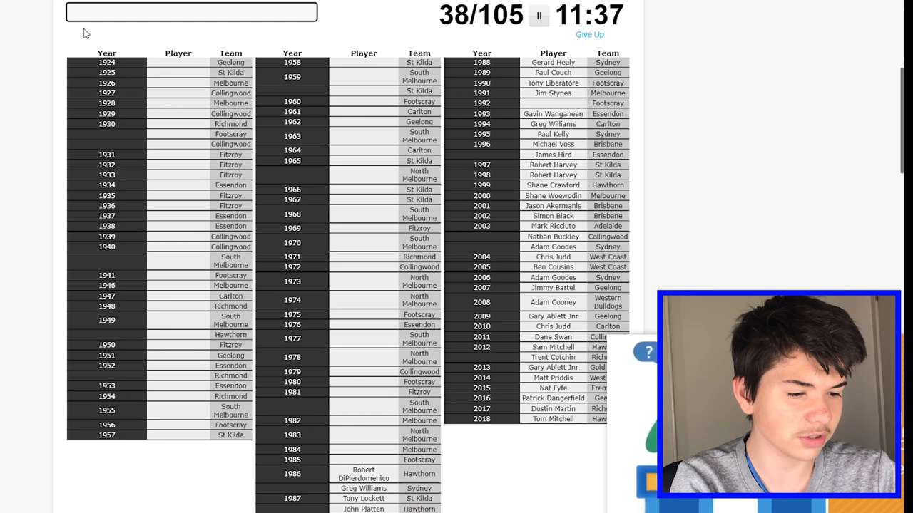
# Enter earlier winners Blight, Bob Skilton, Coventry and Edward Greeves.
pyautogui.write('bligh')
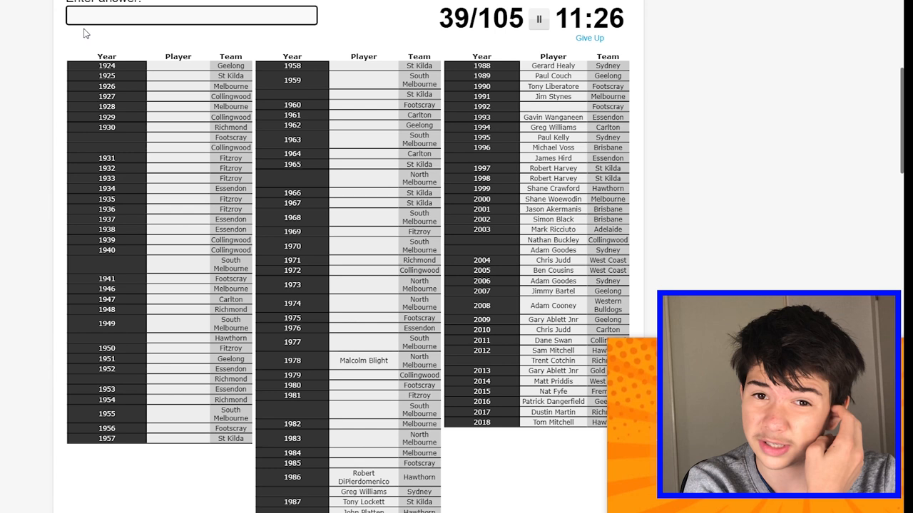
pyautogui.write('Bob Skilton')
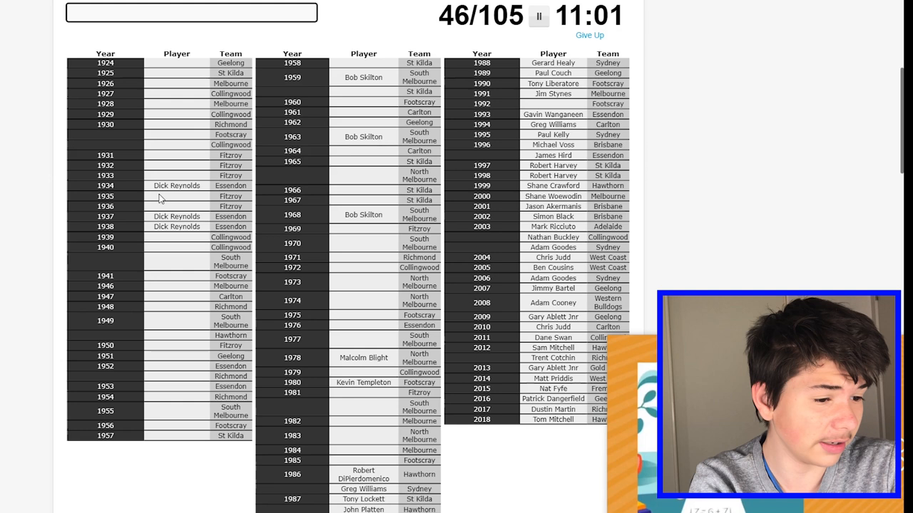
pyautogui.write('cov')
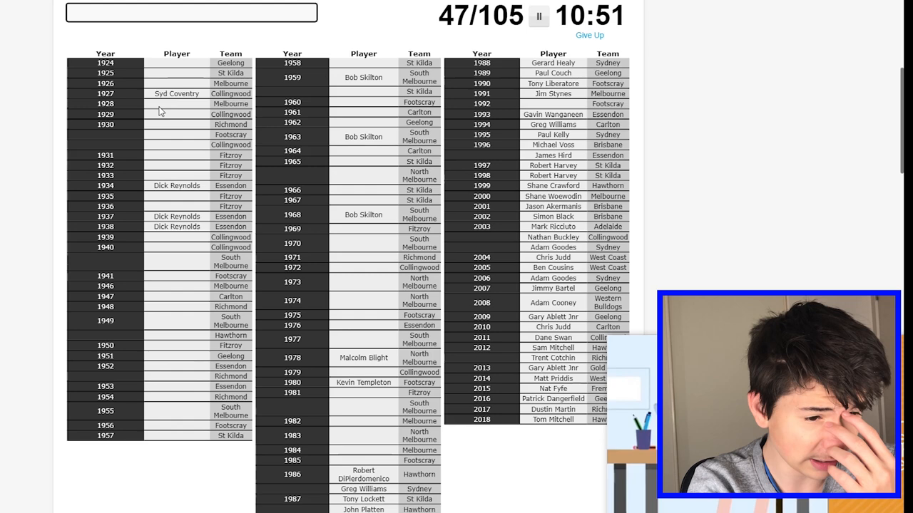
pyautogui.scroll(3)
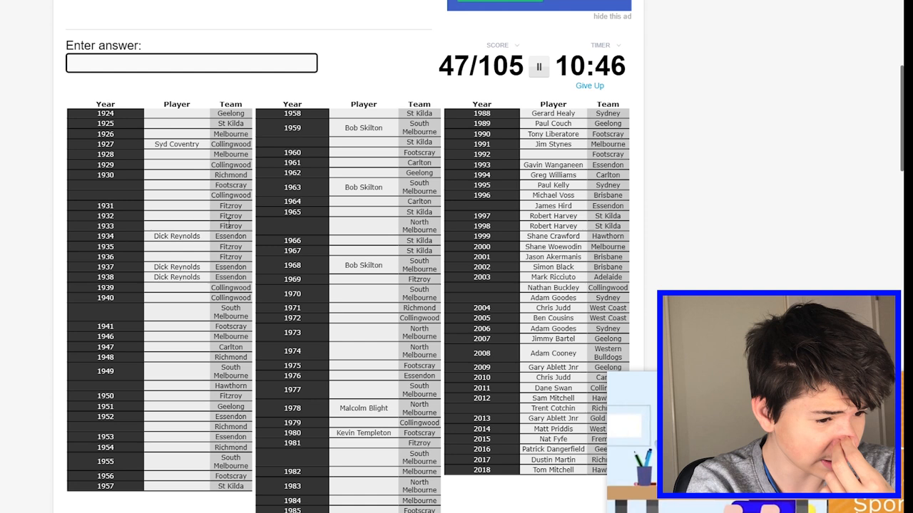
pyautogui.scroll(-3)
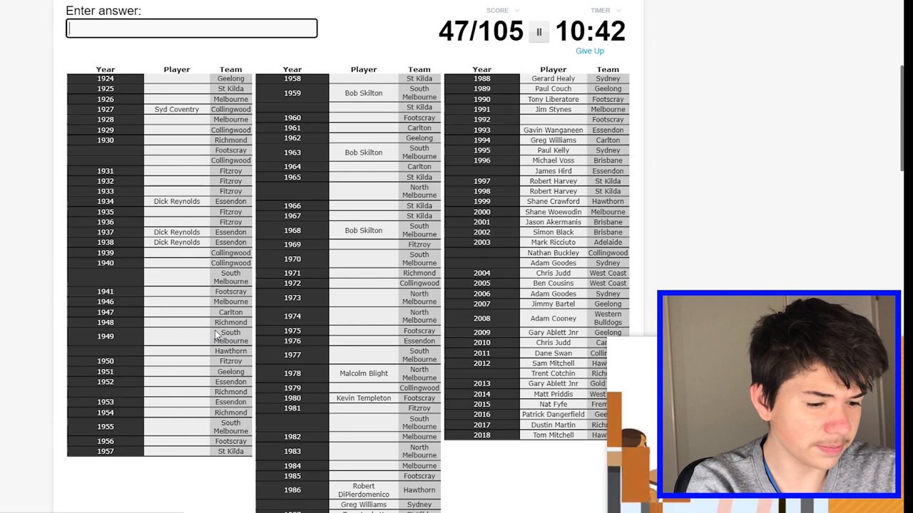
pyautogui.write('Edward Greeves')
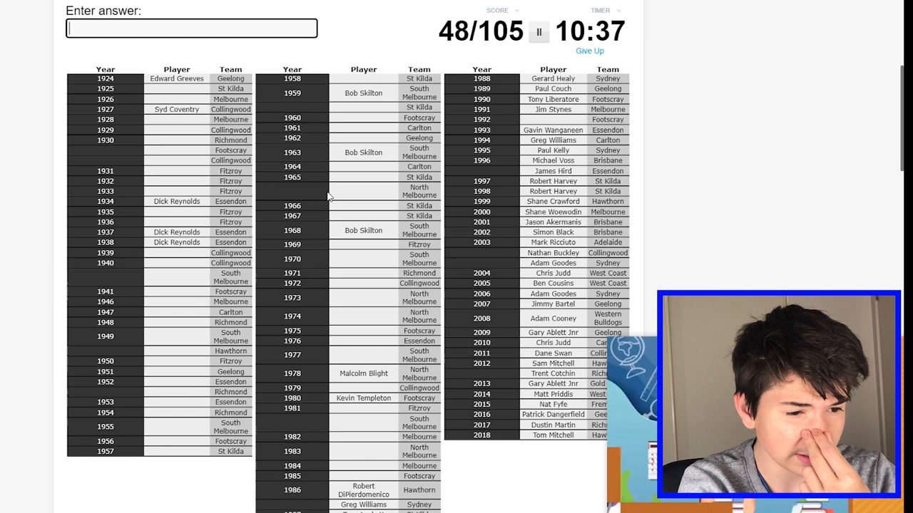
# Enter Whitten, Haydn Bunton and Bernie Quinlan, reaching 52/105.
pyautogui.write('whitte')
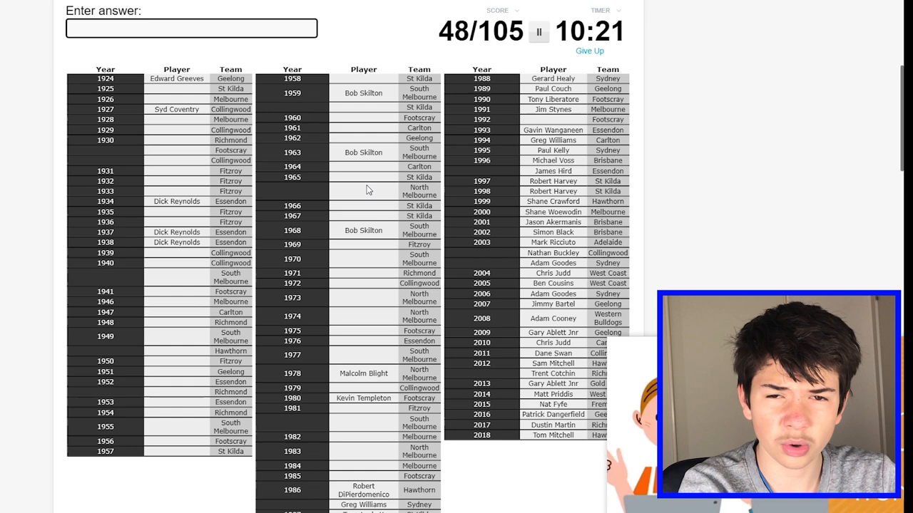
pyautogui.write('Haydn Bunton')
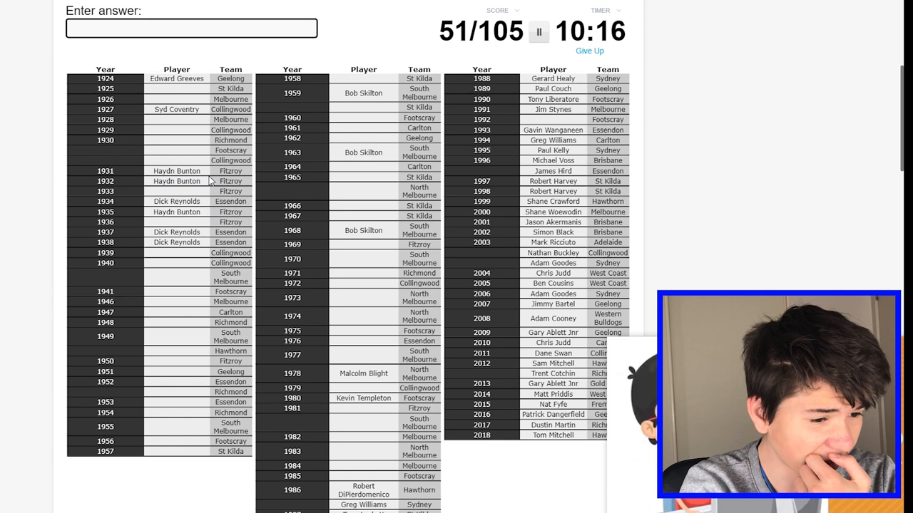
pyautogui.scroll(-3)
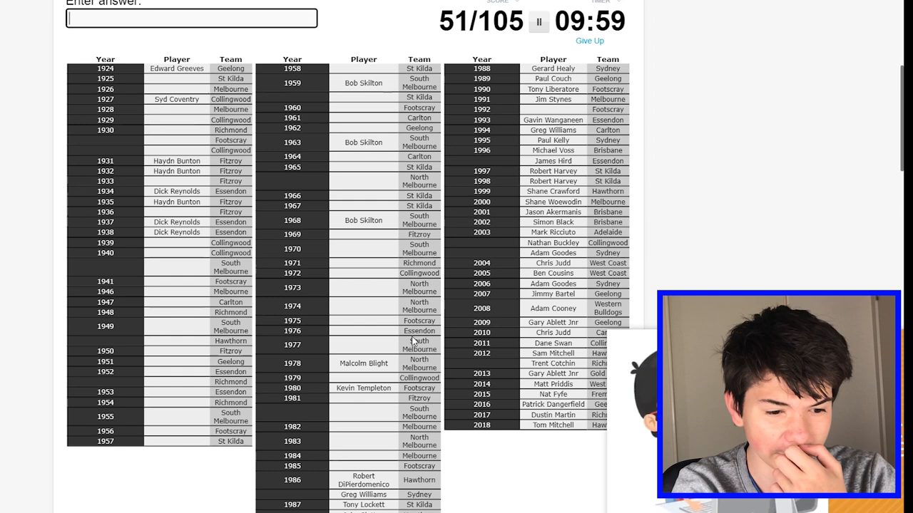
pyautogui.write('qui')
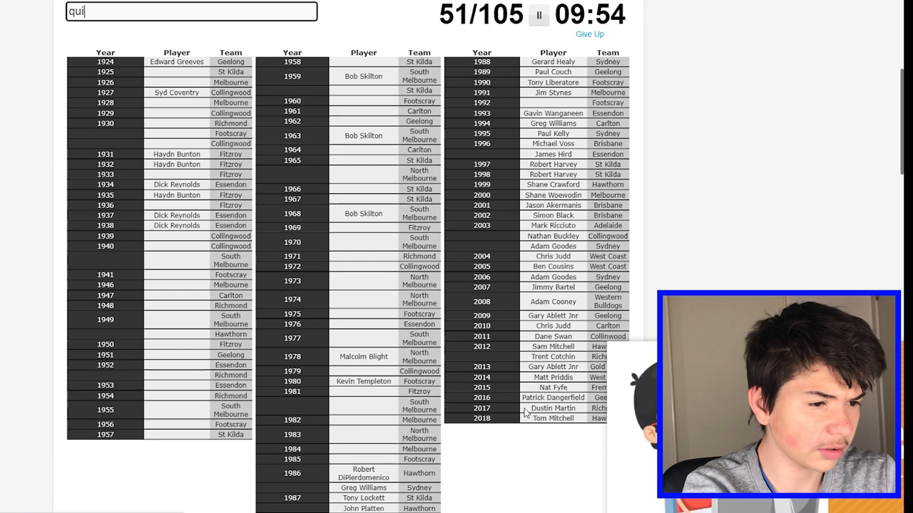
pyautogui.press('enter')
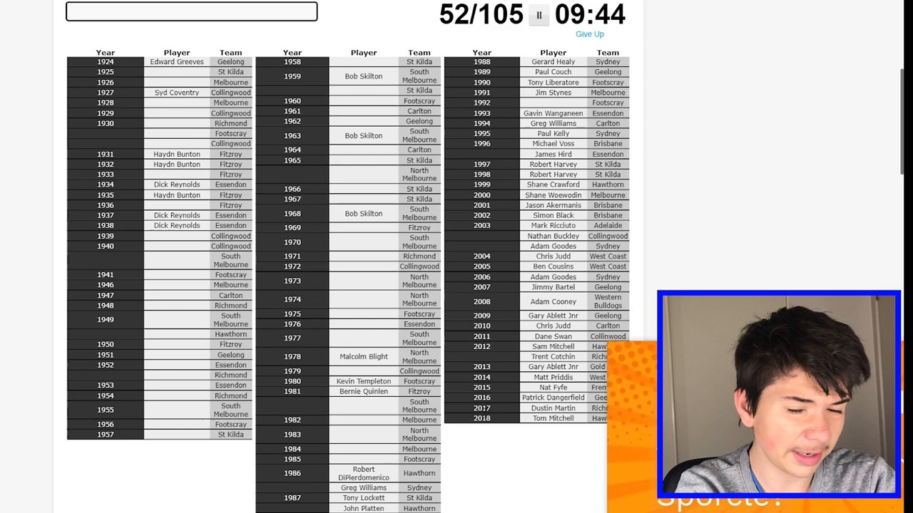
# Try Barassi, Kennedy, Brown and Andrew, and enter Neil Roberts.
pyautogui.write('barrassi\\')
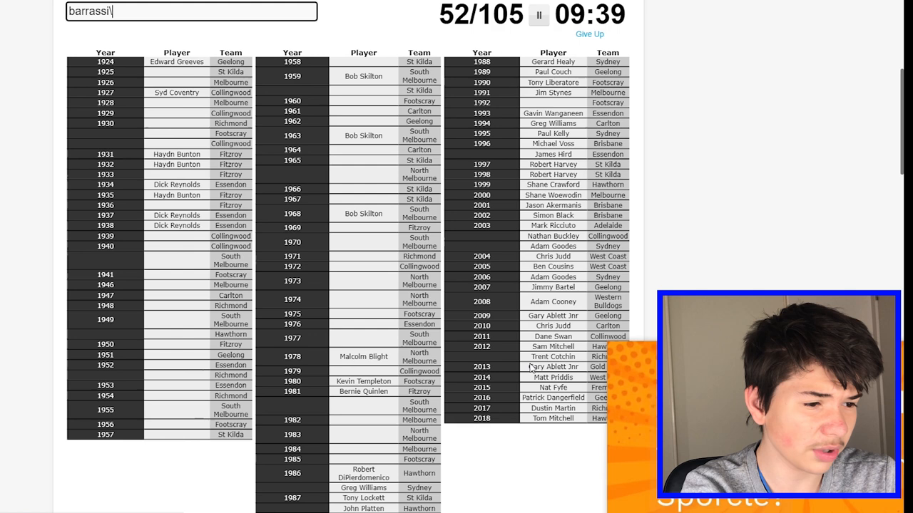
pyautogui.write('kenn')
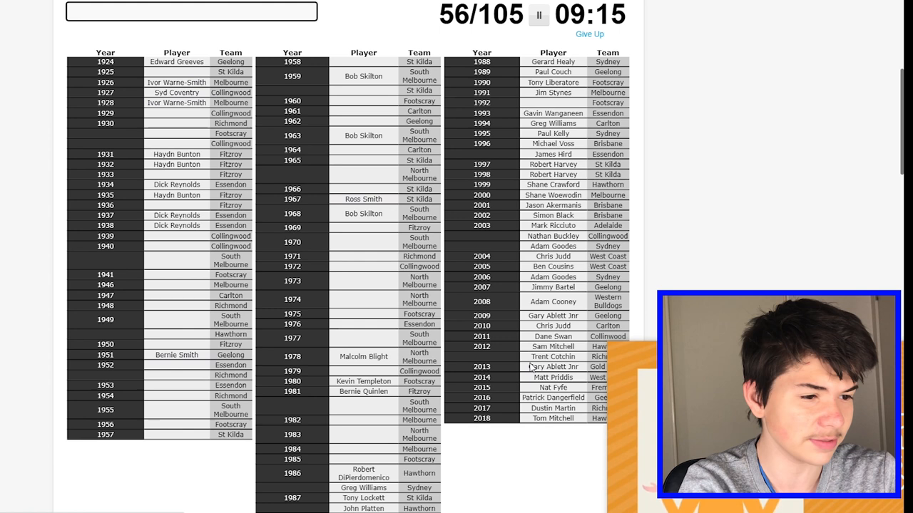
pyautogui.write('brown')
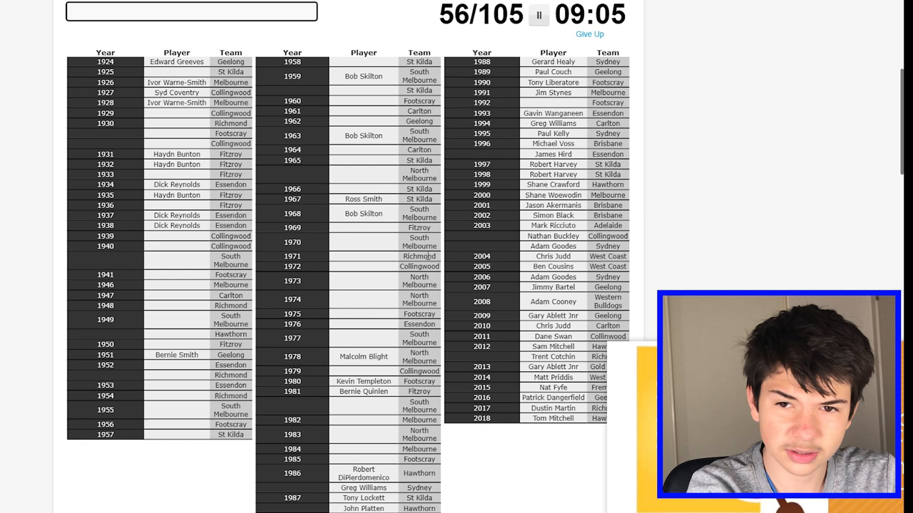
pyautogui.write('Neil Roberts')
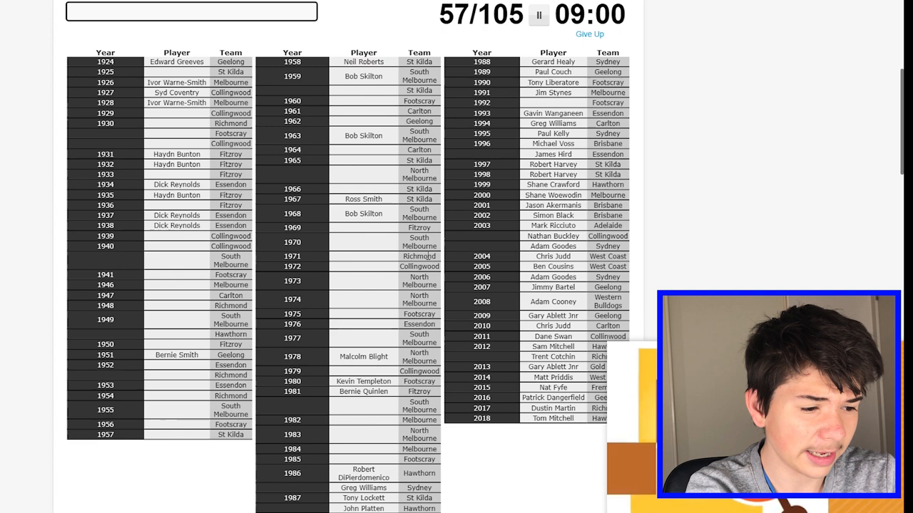
pyautogui.write('andrew')
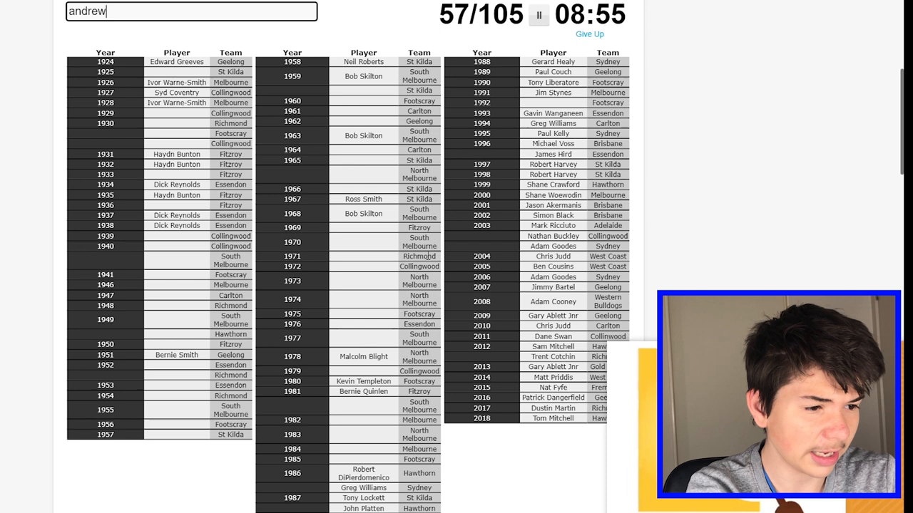
# Enter Williams, Len Thompson, Peter Moore and Dennis Ryan, reaching 62/105.
pyautogui.write('william')
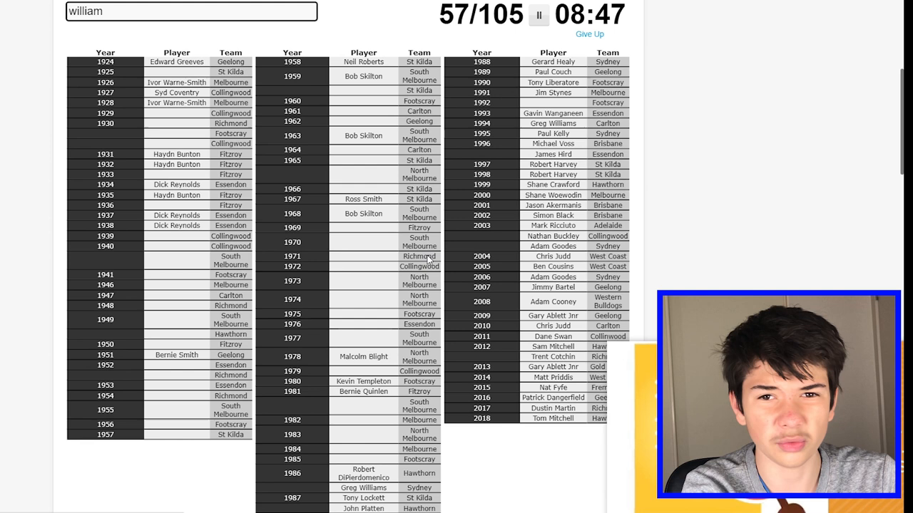
pyautogui.write('Len Thompson')
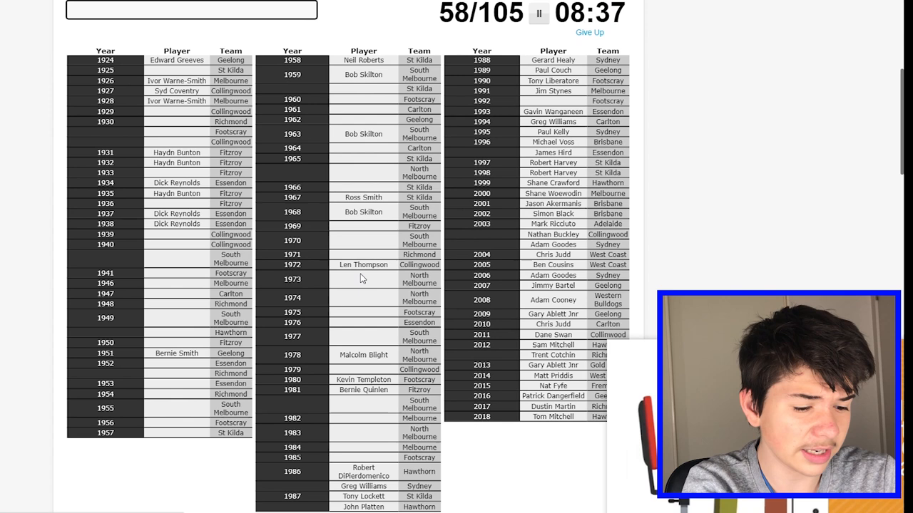
pyautogui.write('Peter Moore')
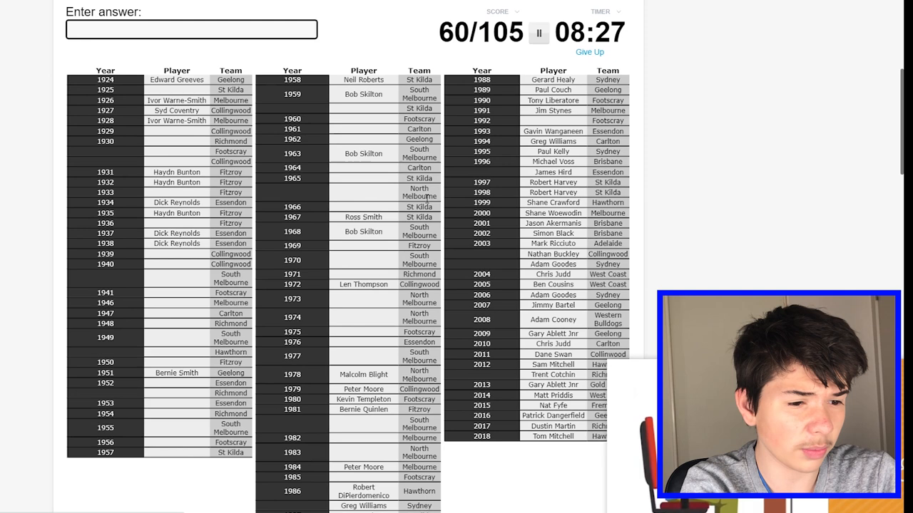
pyautogui.write('ja')
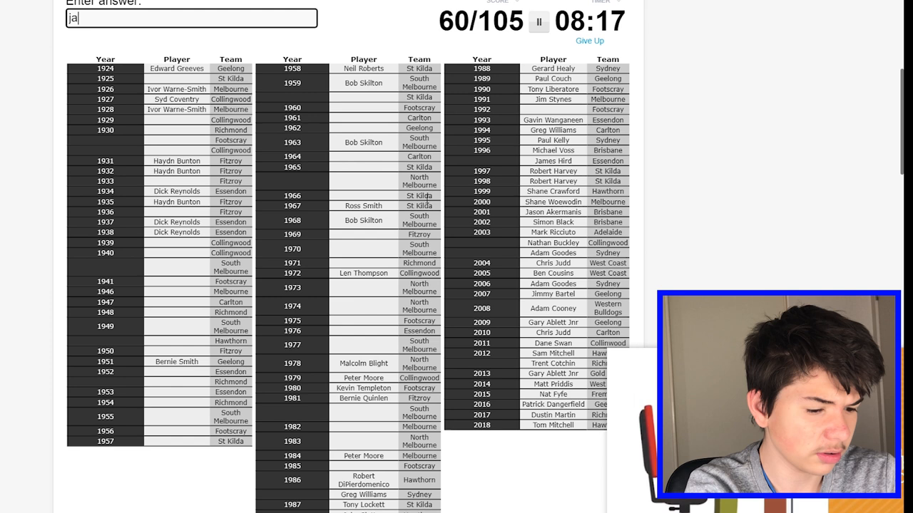
pyautogui.write('Dennis Ryan')
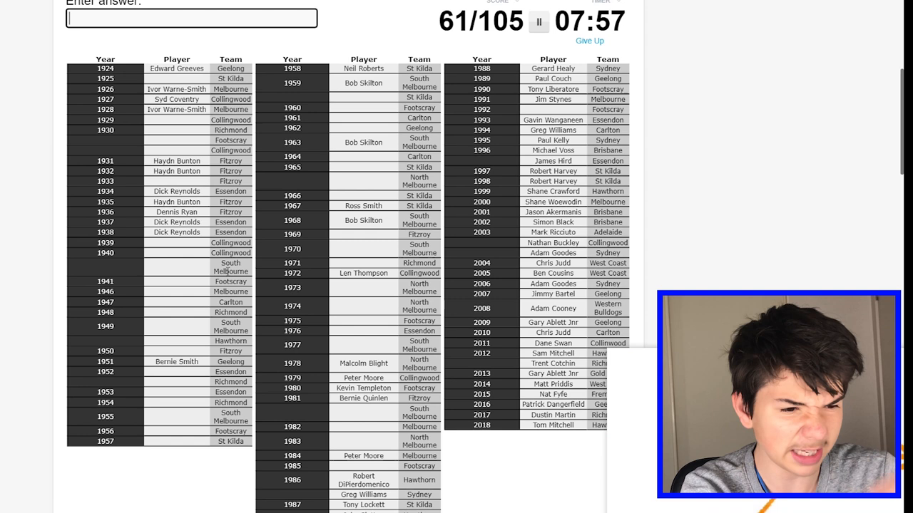
# Enter Herbie Matthews, Scott Wynd and Ian Stewart, reaching 66/105.
pyautogui.write('Herbie Matthews')
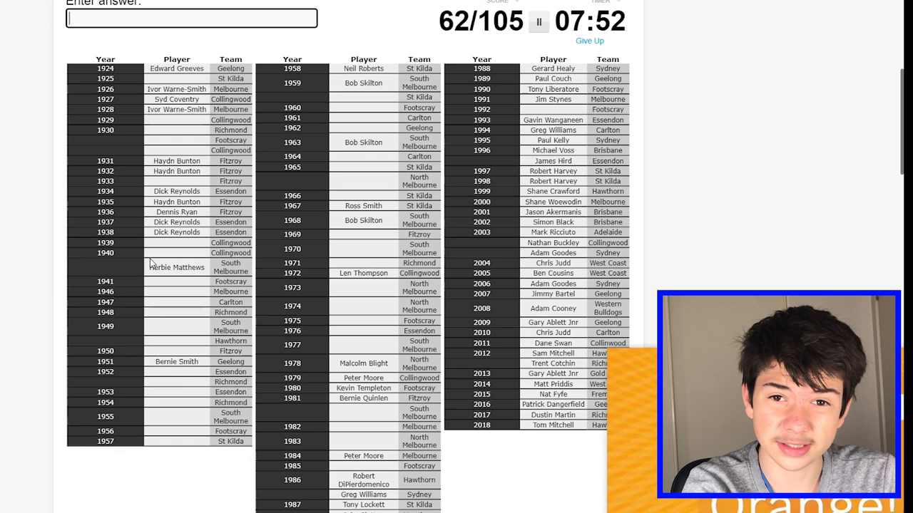
pyautogui.scroll(-3)
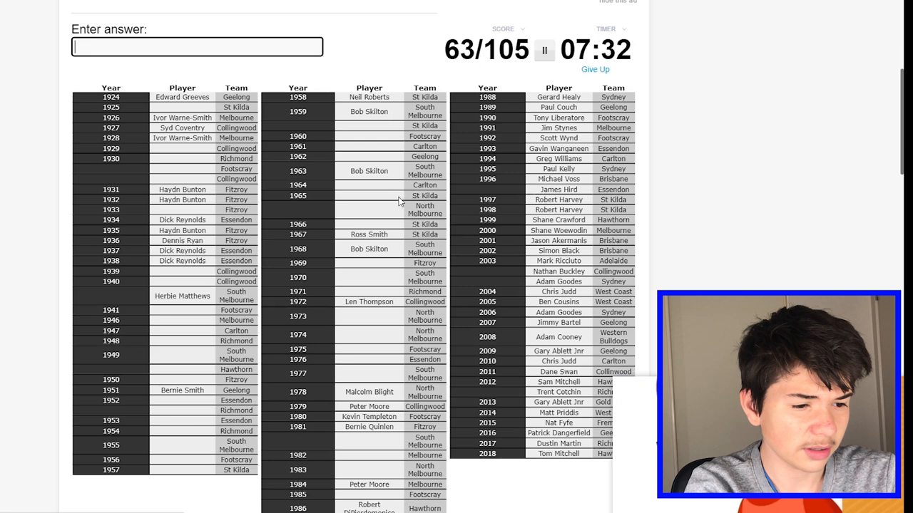
pyautogui.moveTo(281, 333)
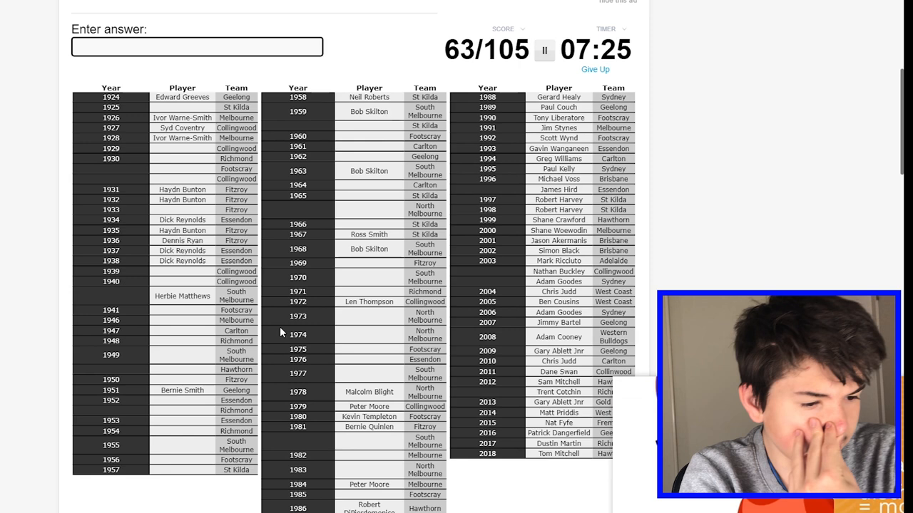
pyautogui.write('co')
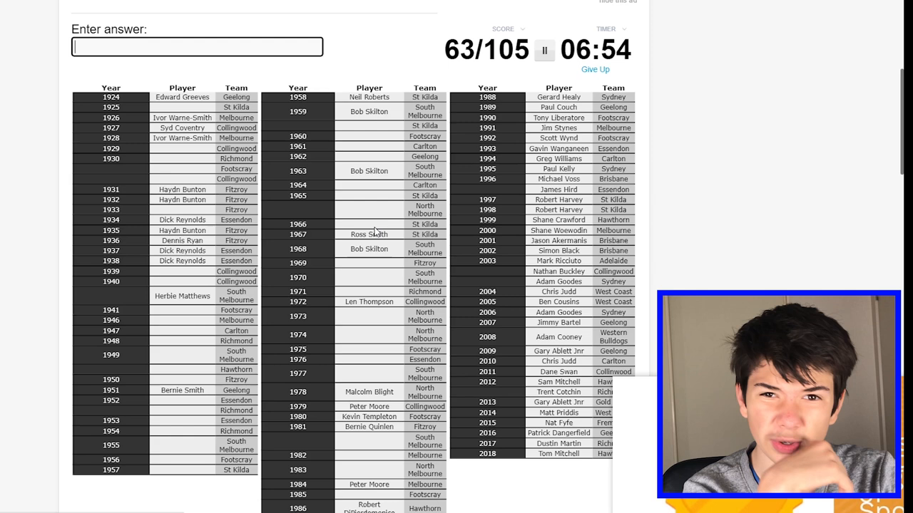
pyautogui.write('ste')
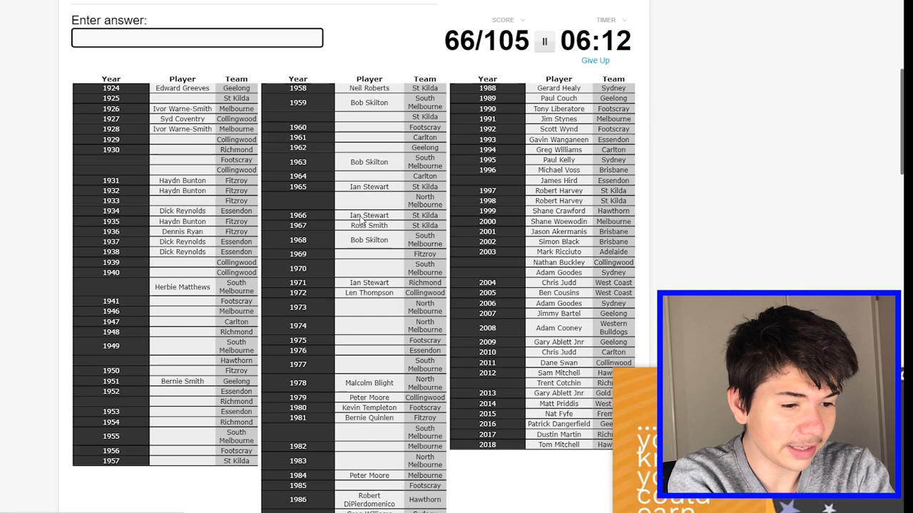
pyautogui.scroll(-3)
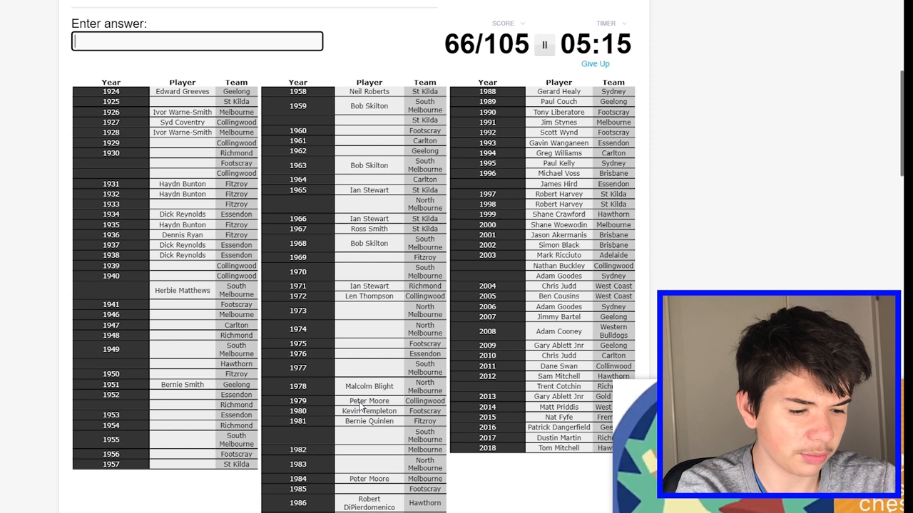
pyautogui.write('maclur')
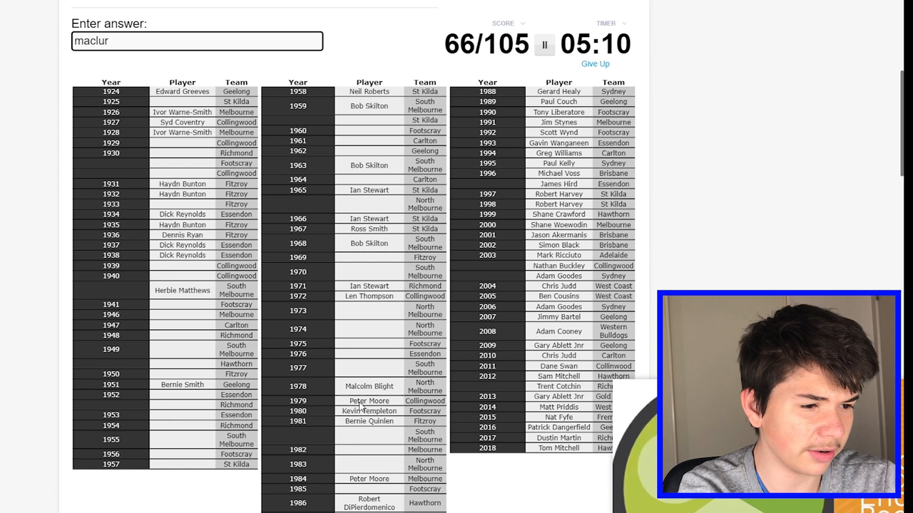
pyautogui.write('doul')
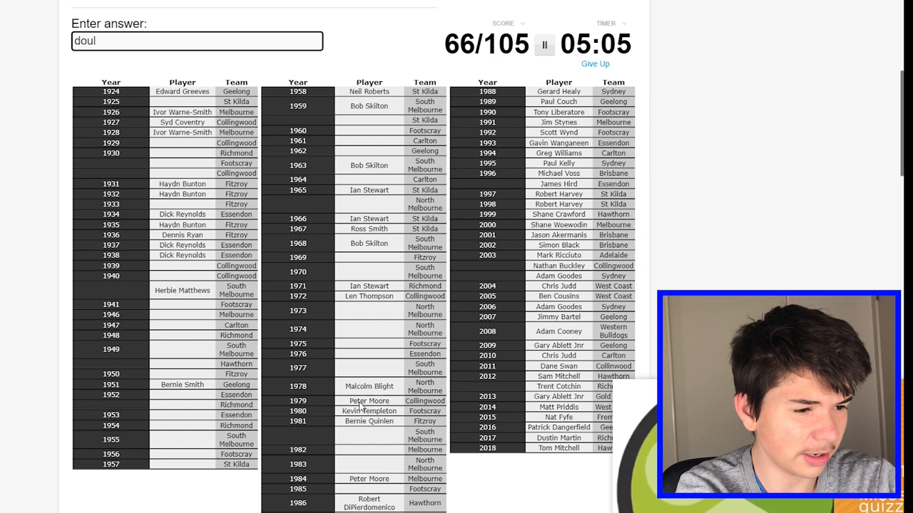
pyautogui.write('jesaulinko')
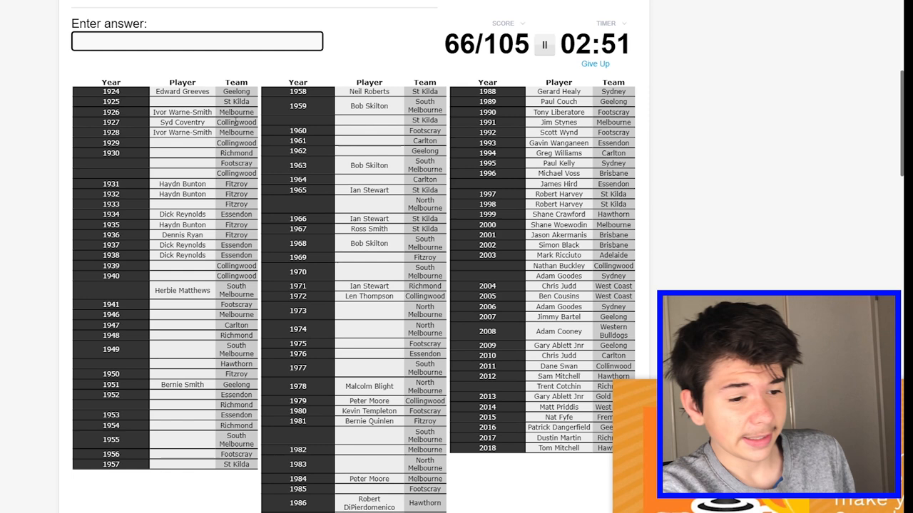
pyautogui.write('s')
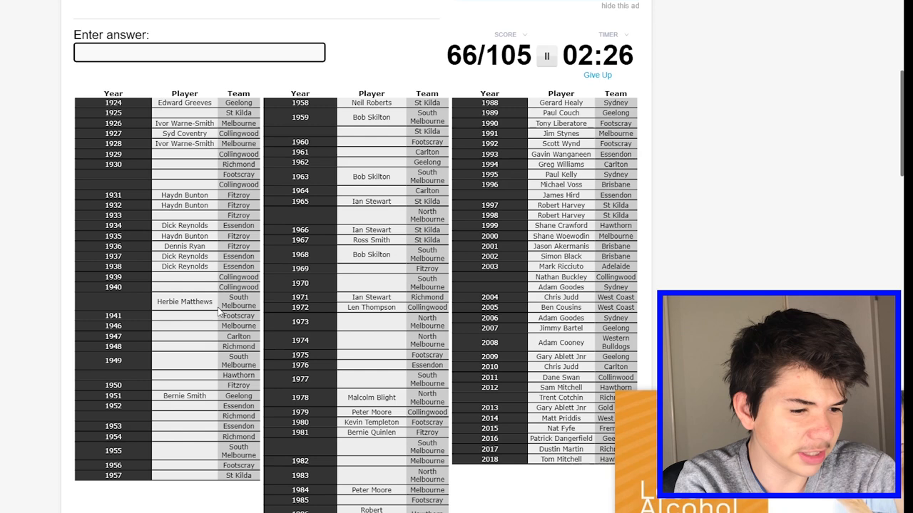
pyautogui.scroll(-3)
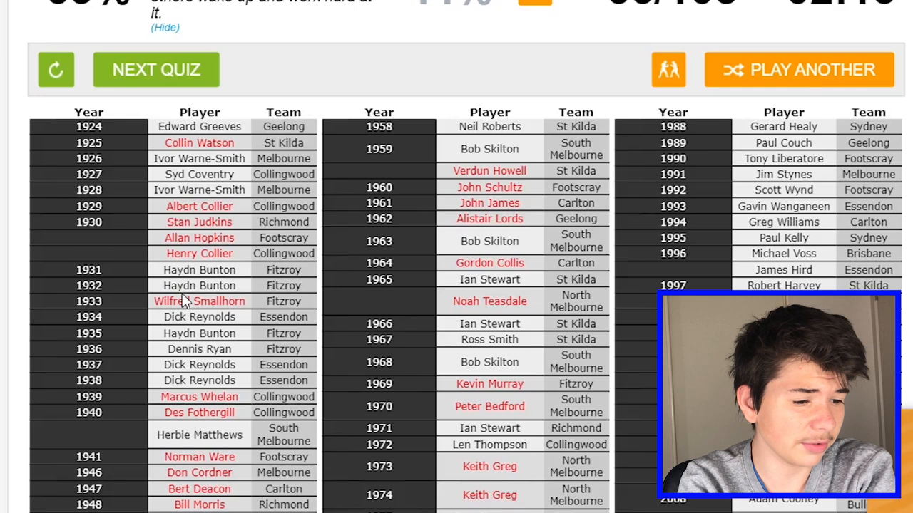
# Scroll down the revealed results table showing missed winners like Greig, Teasdale, Round and Hardie.
pyautogui.scroll(-3)
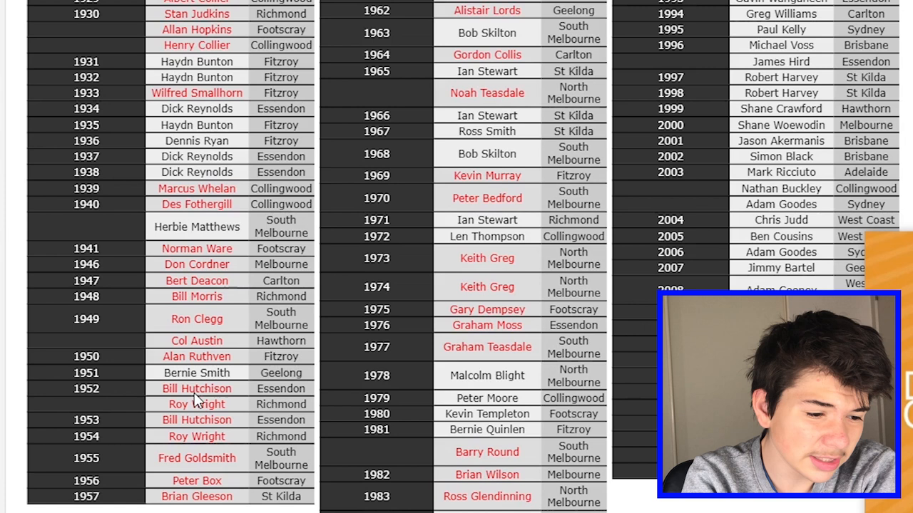
pyautogui.scroll(-3)
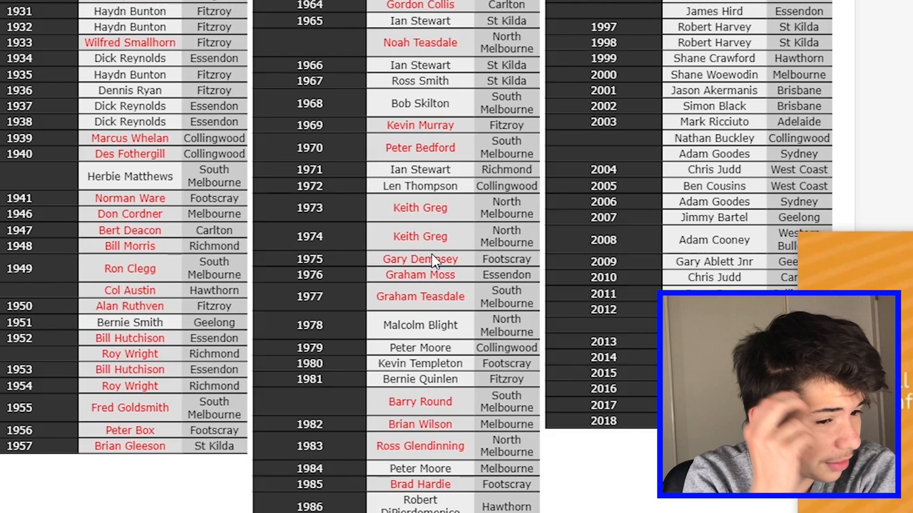
pyautogui.moveTo(436, 461)
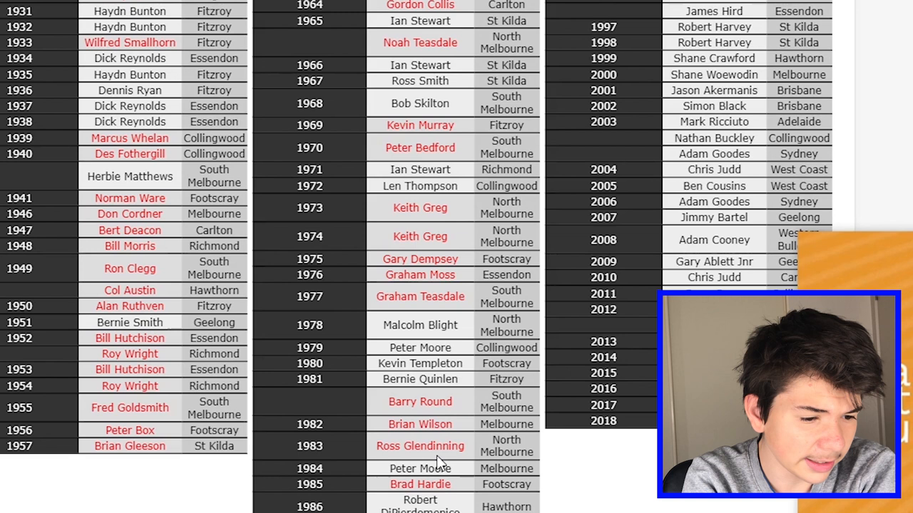